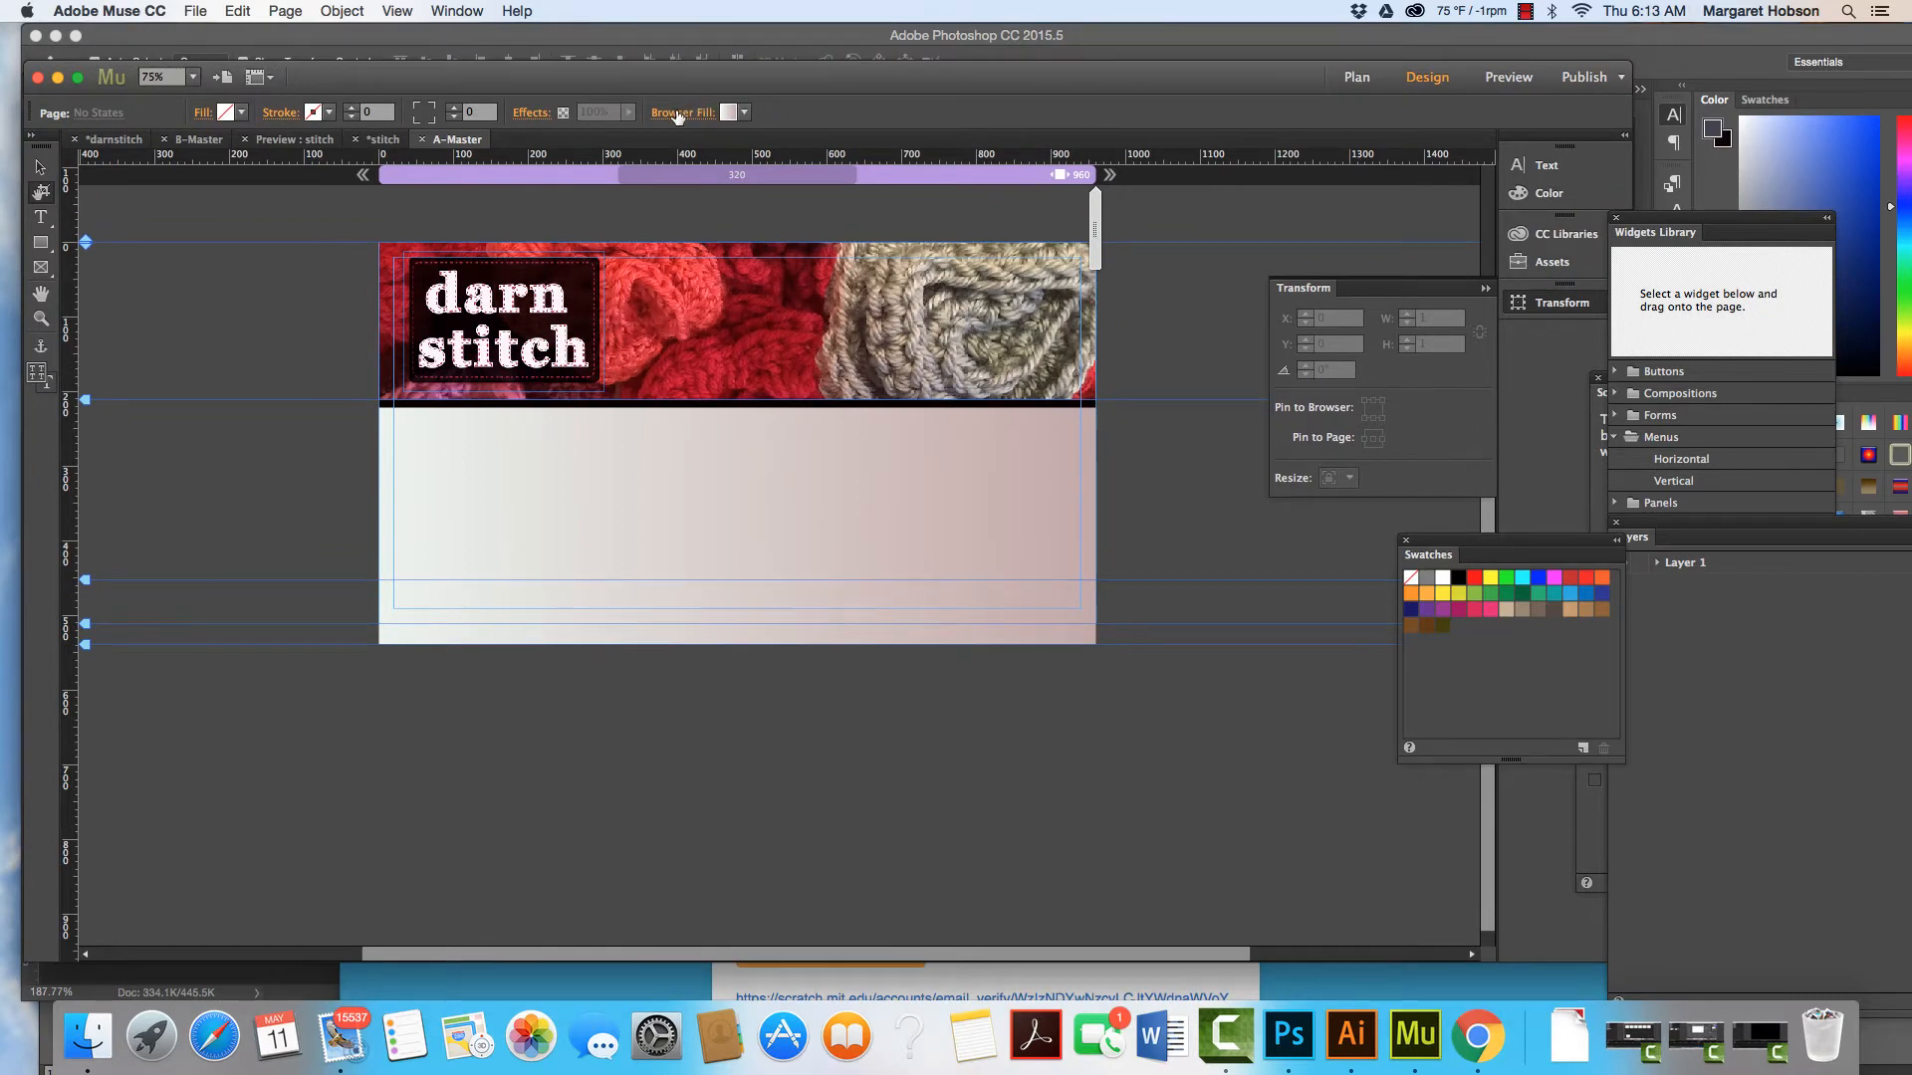
# Give the browser fill a dark start colour sampled from the darn stitch header
pyautogui.click(728, 111)
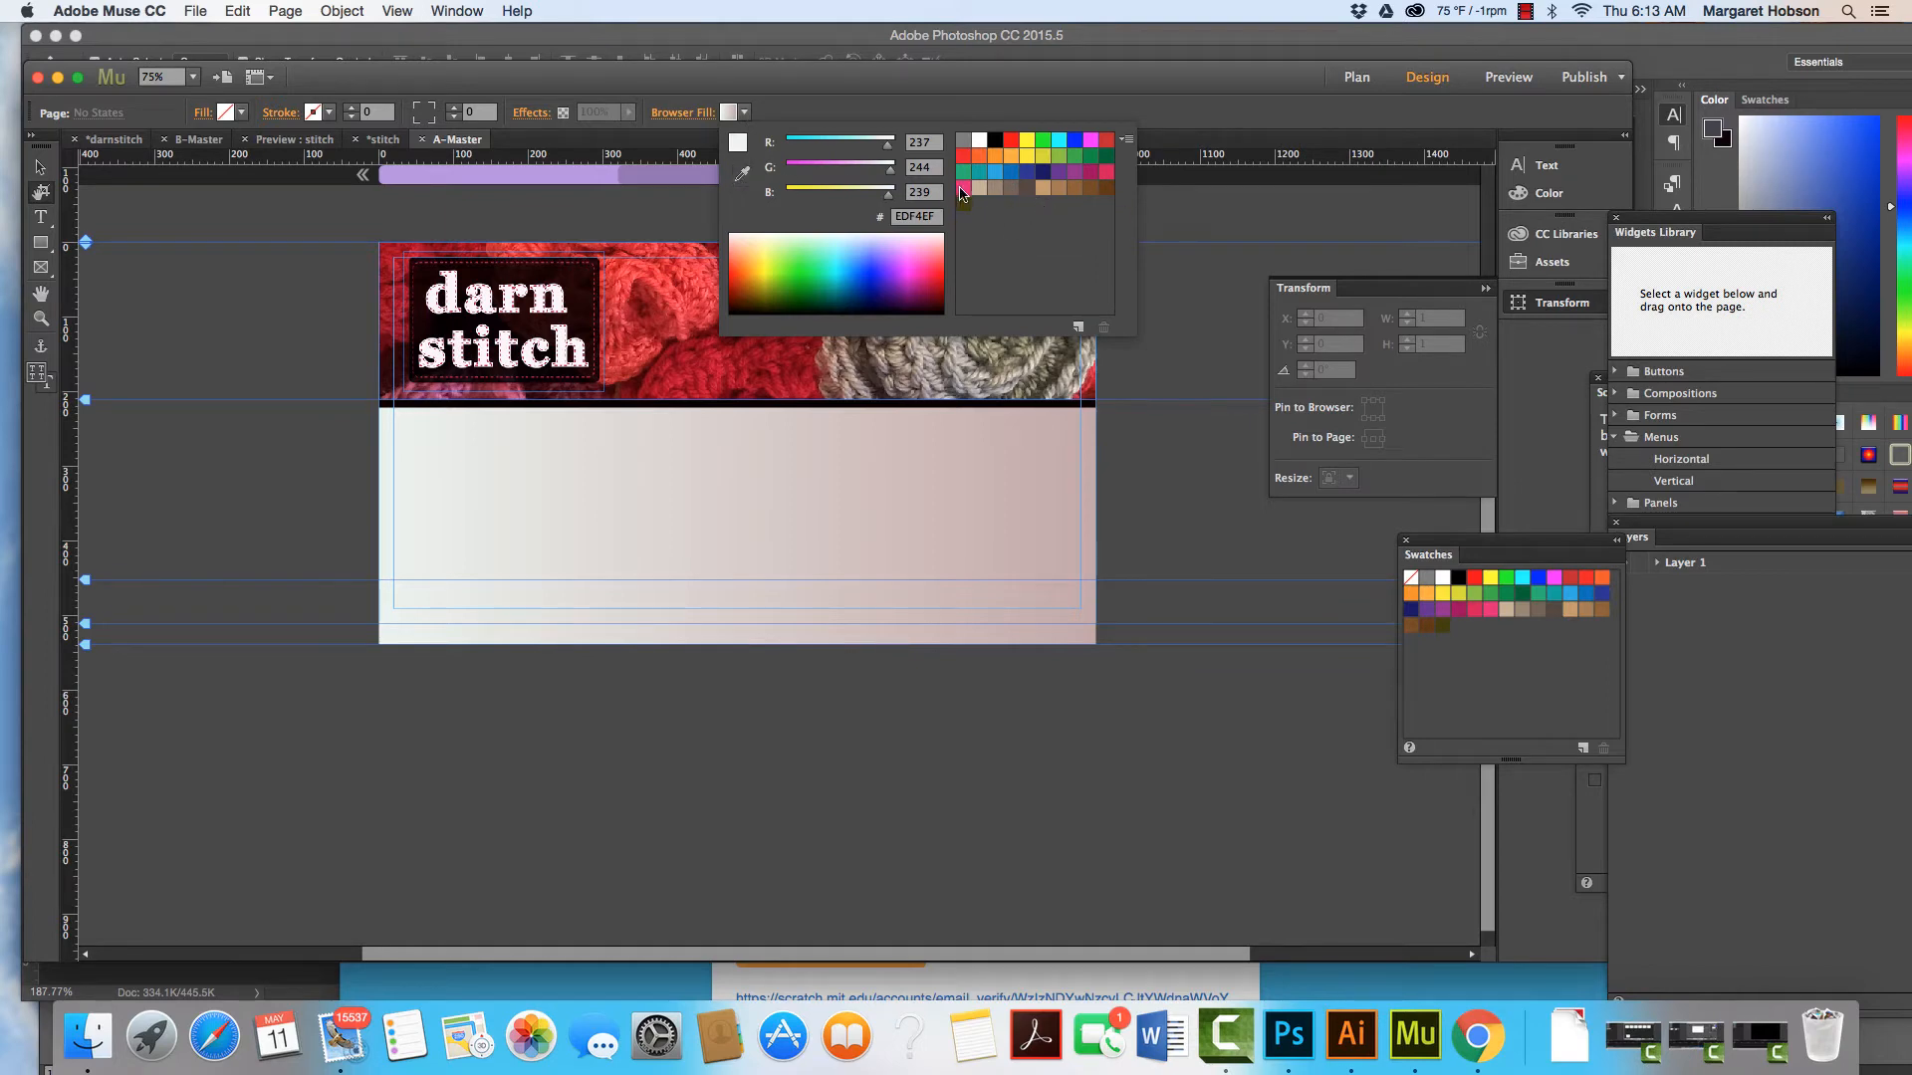
pyautogui.moveTo(964, 204)
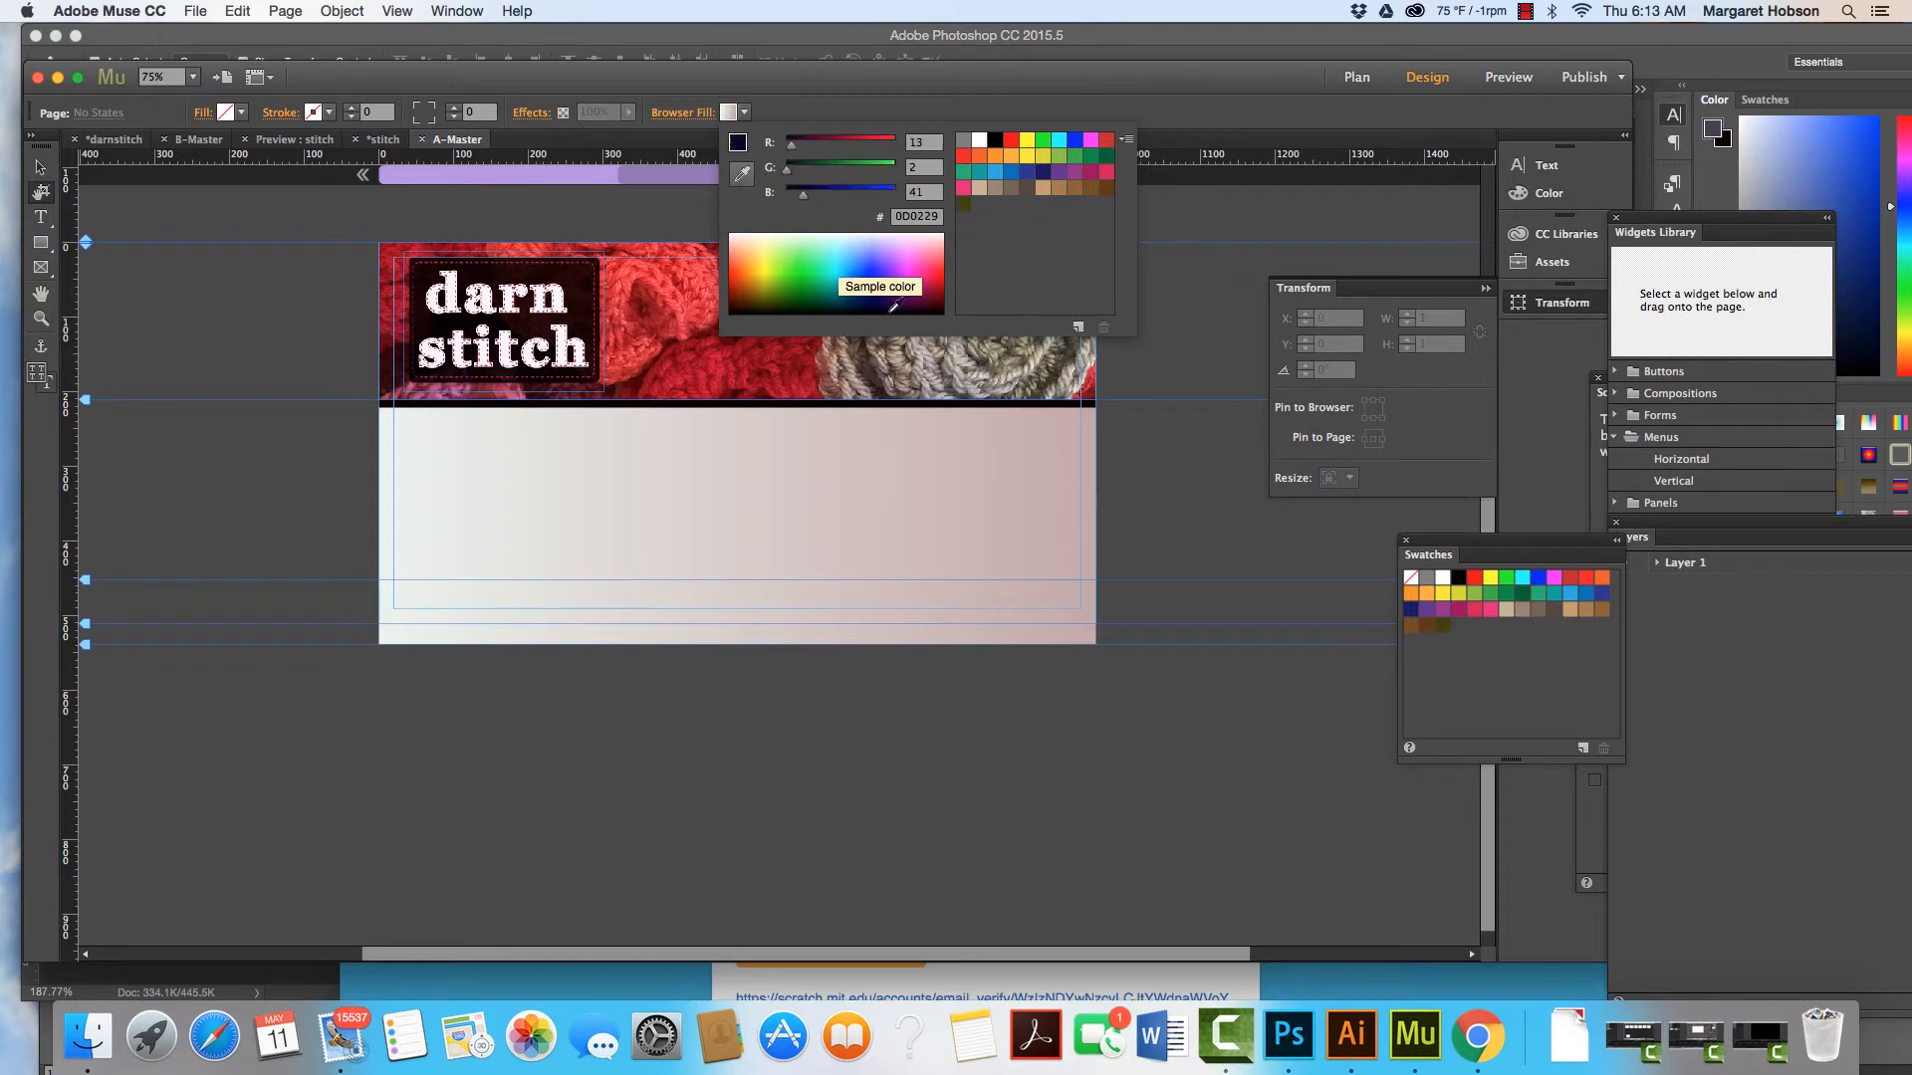
pyautogui.click(977, 381)
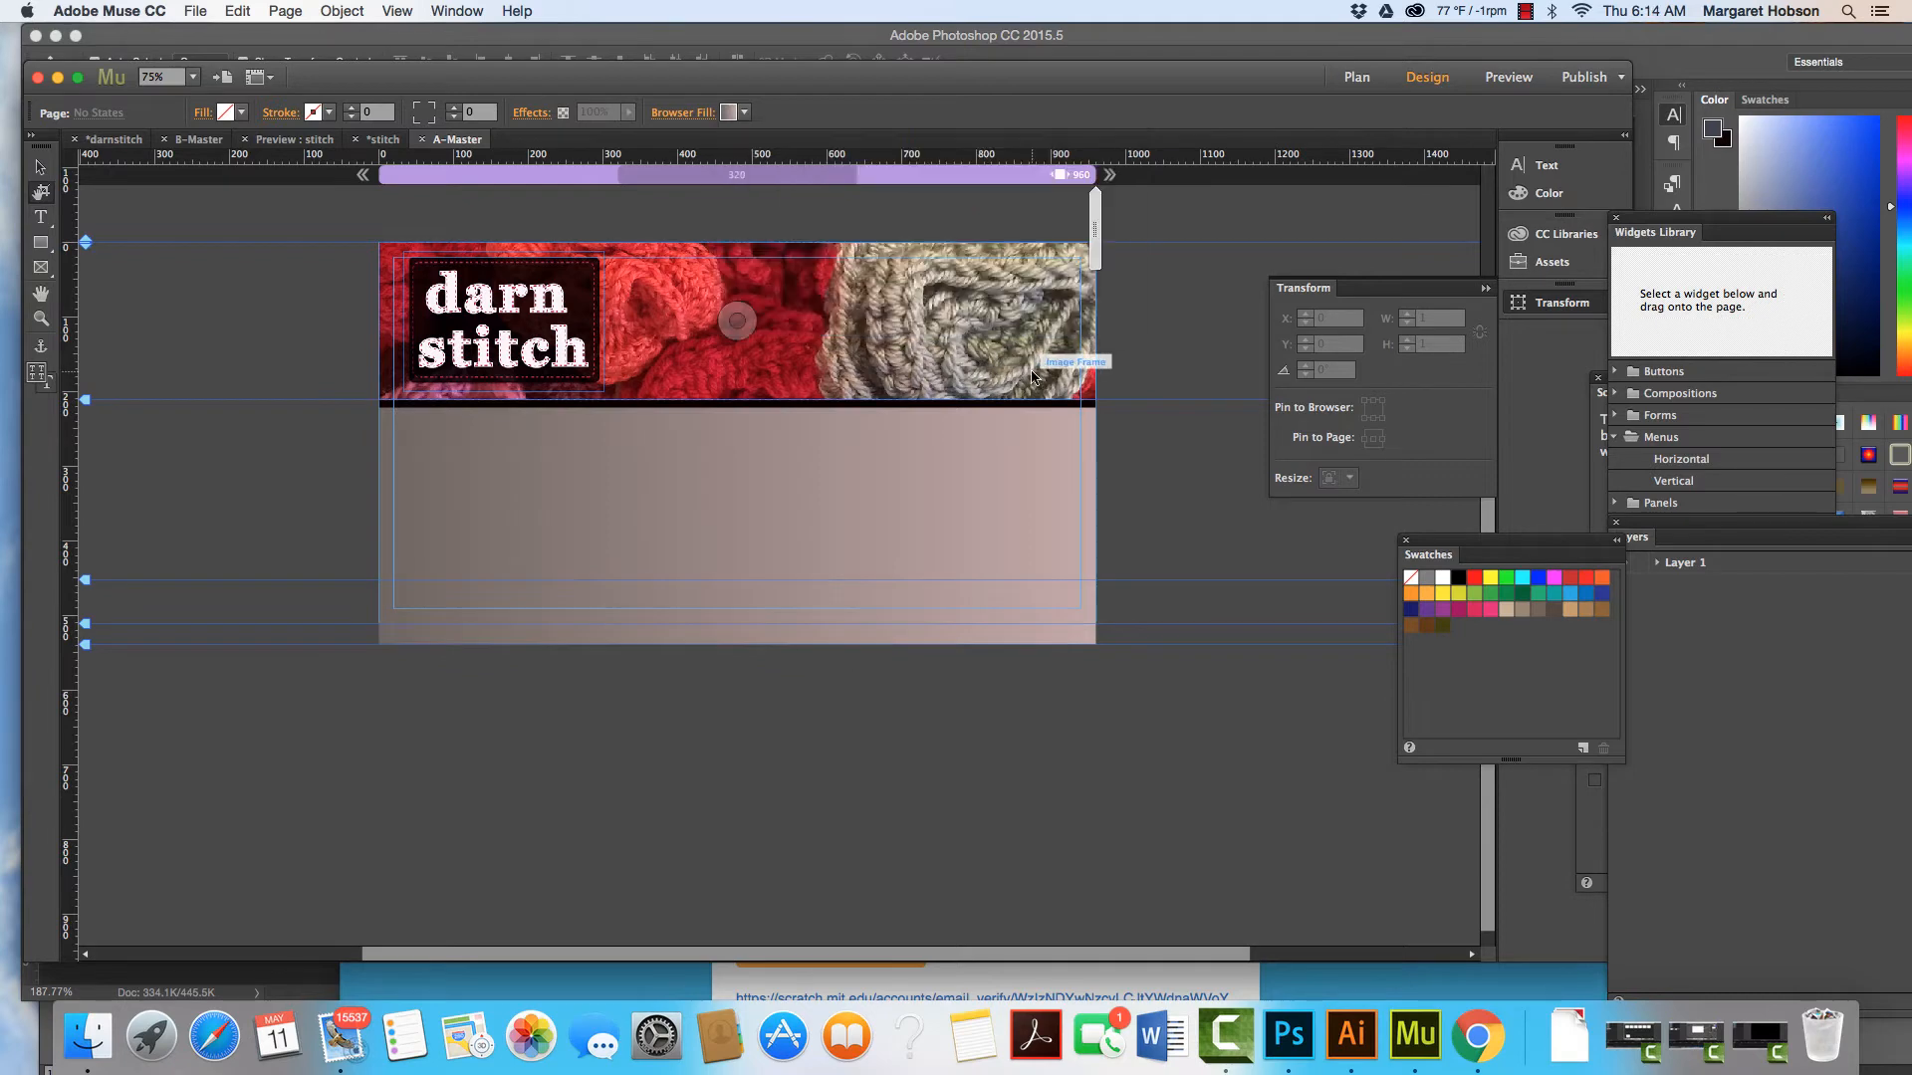
# Switch the A-Master browser fill type from gradient to a solid greyish-brown colour
pyautogui.click(736, 320)
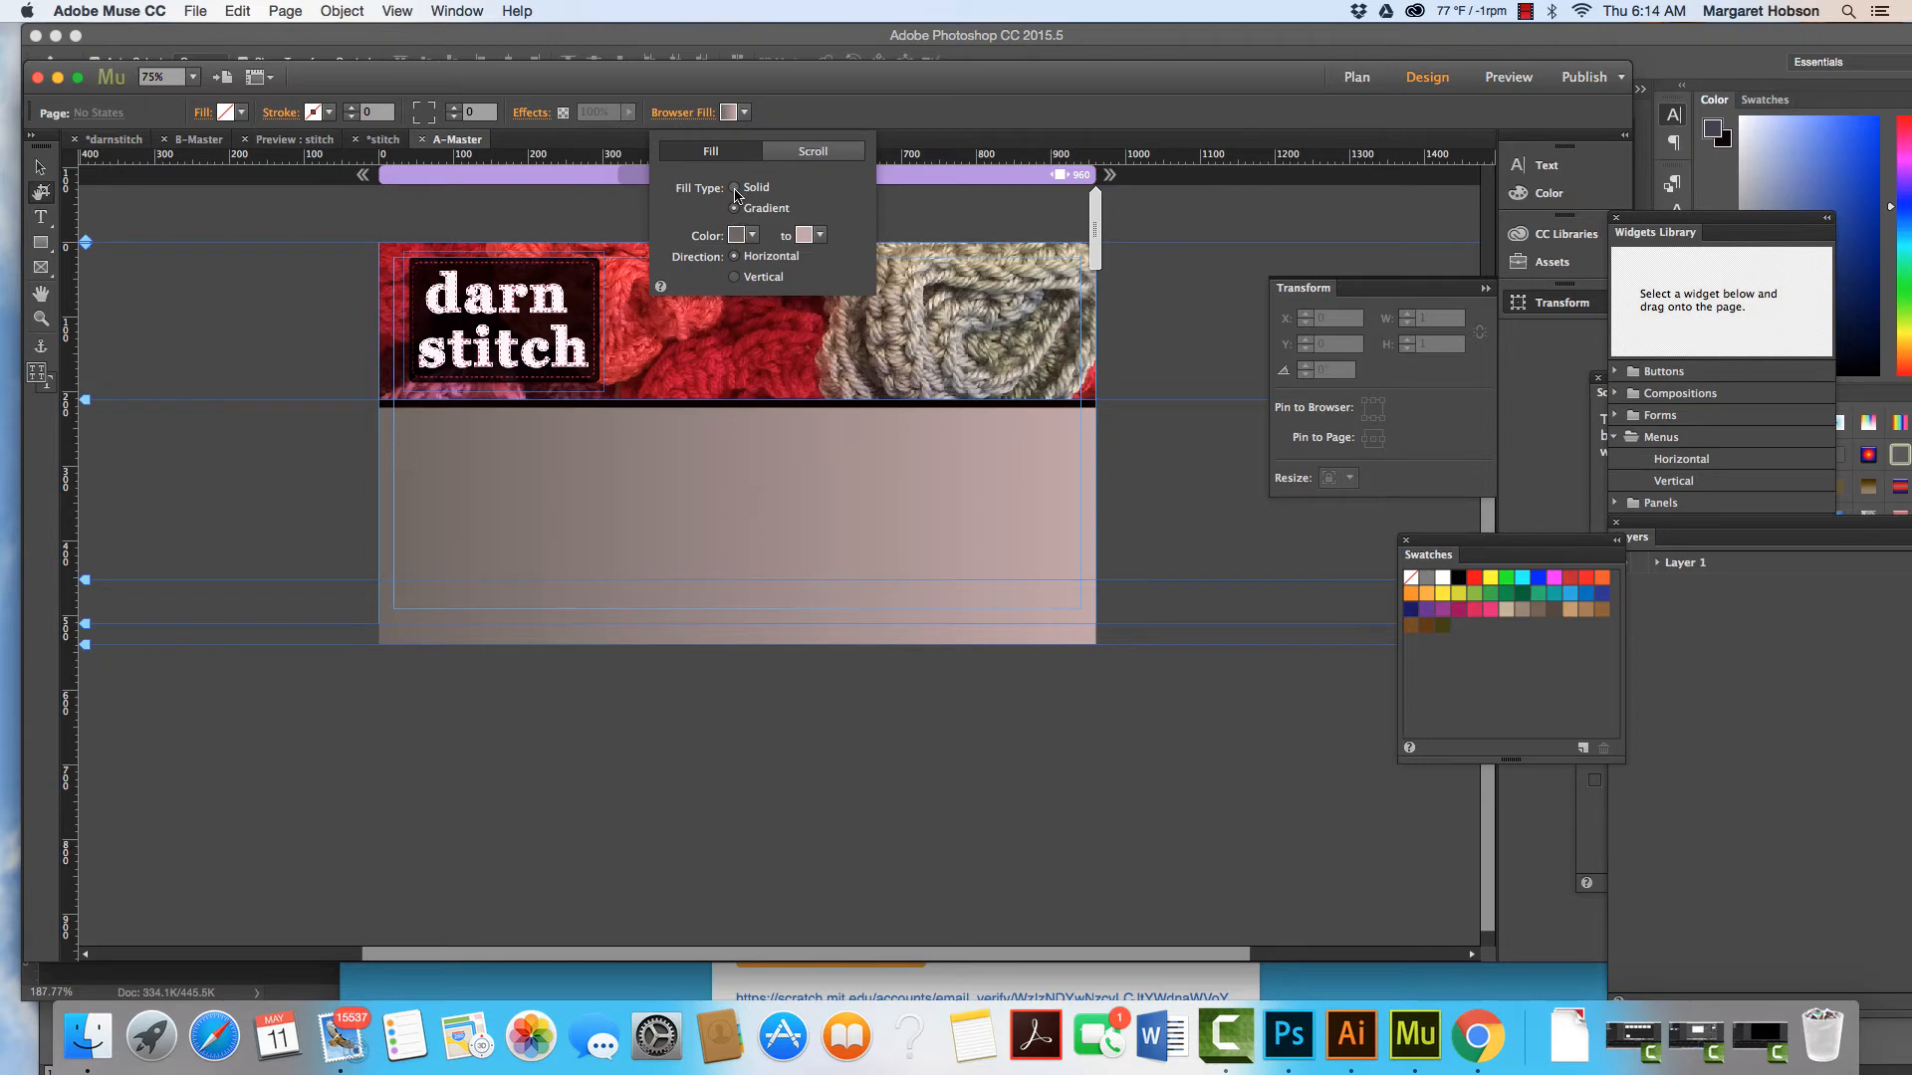
pyautogui.click(736, 187)
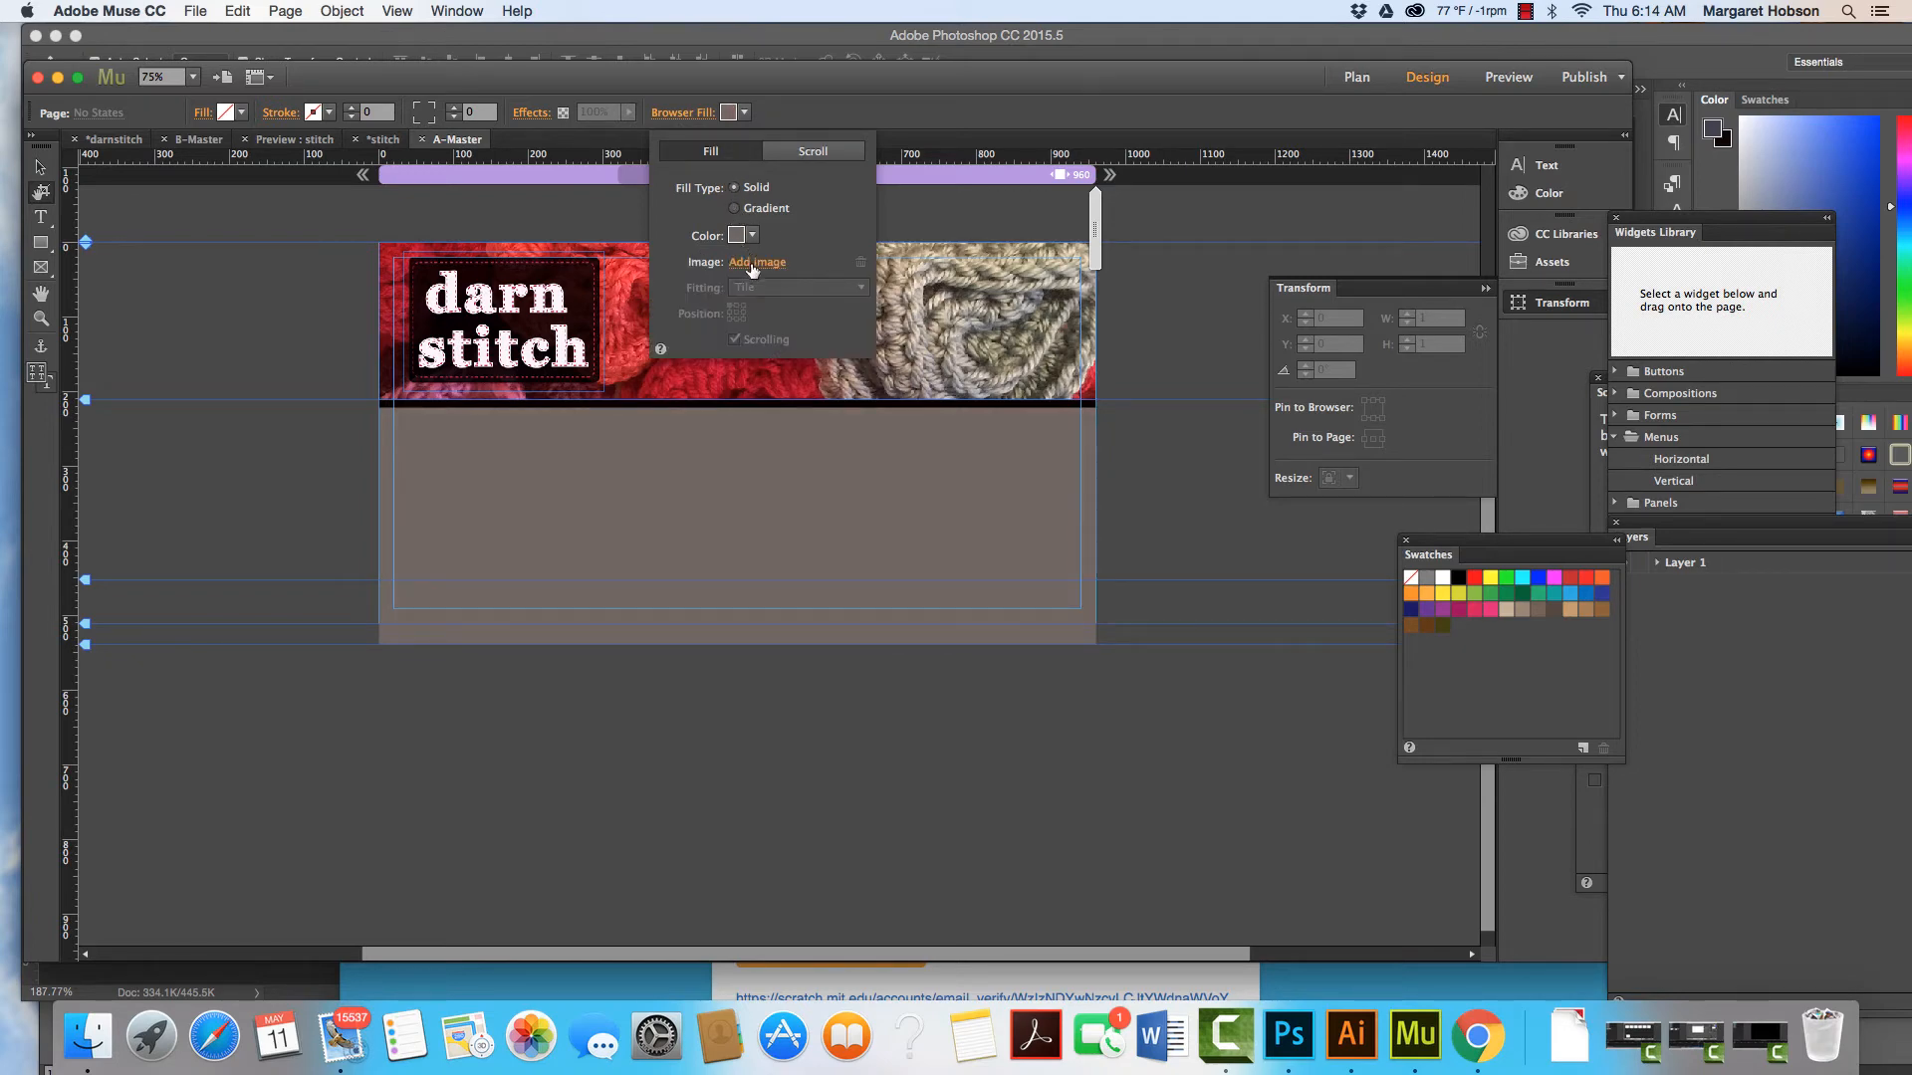
pyautogui.click(757, 262)
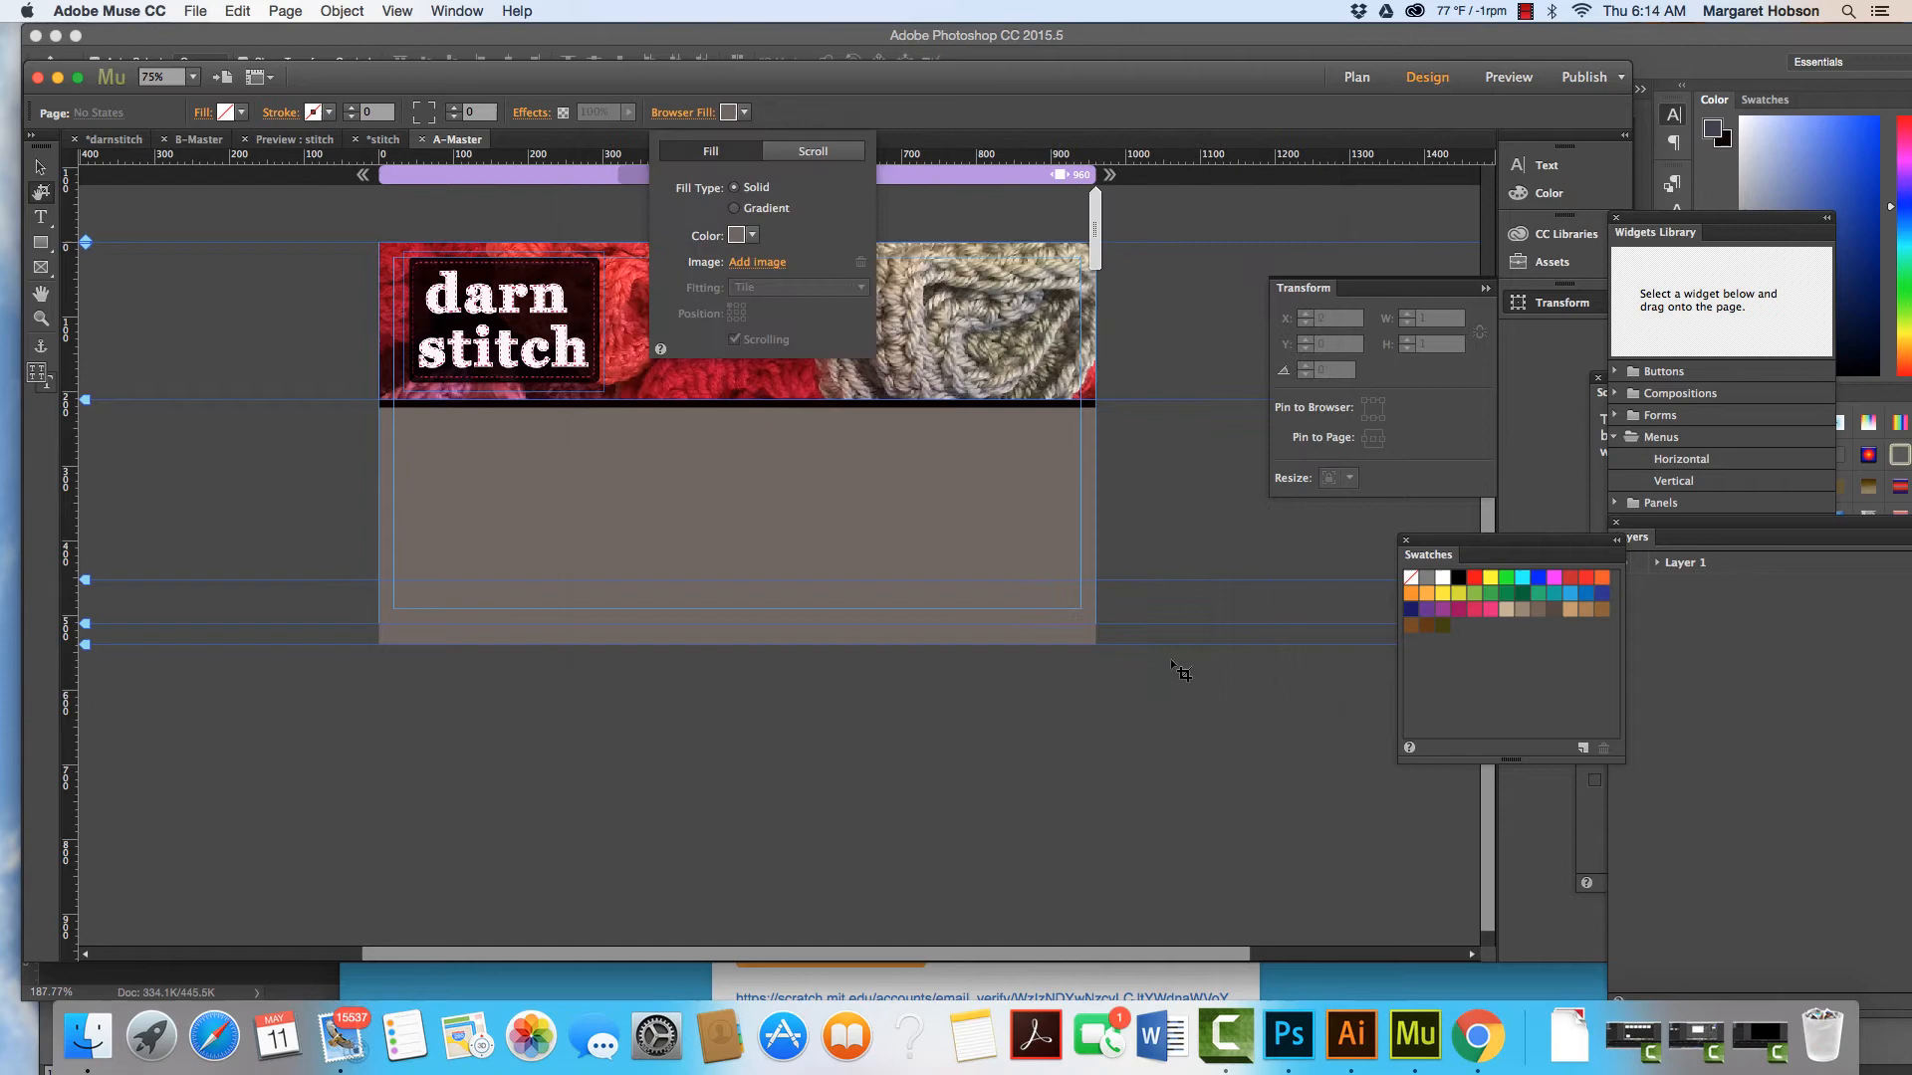
pyautogui.moveTo(763, 465)
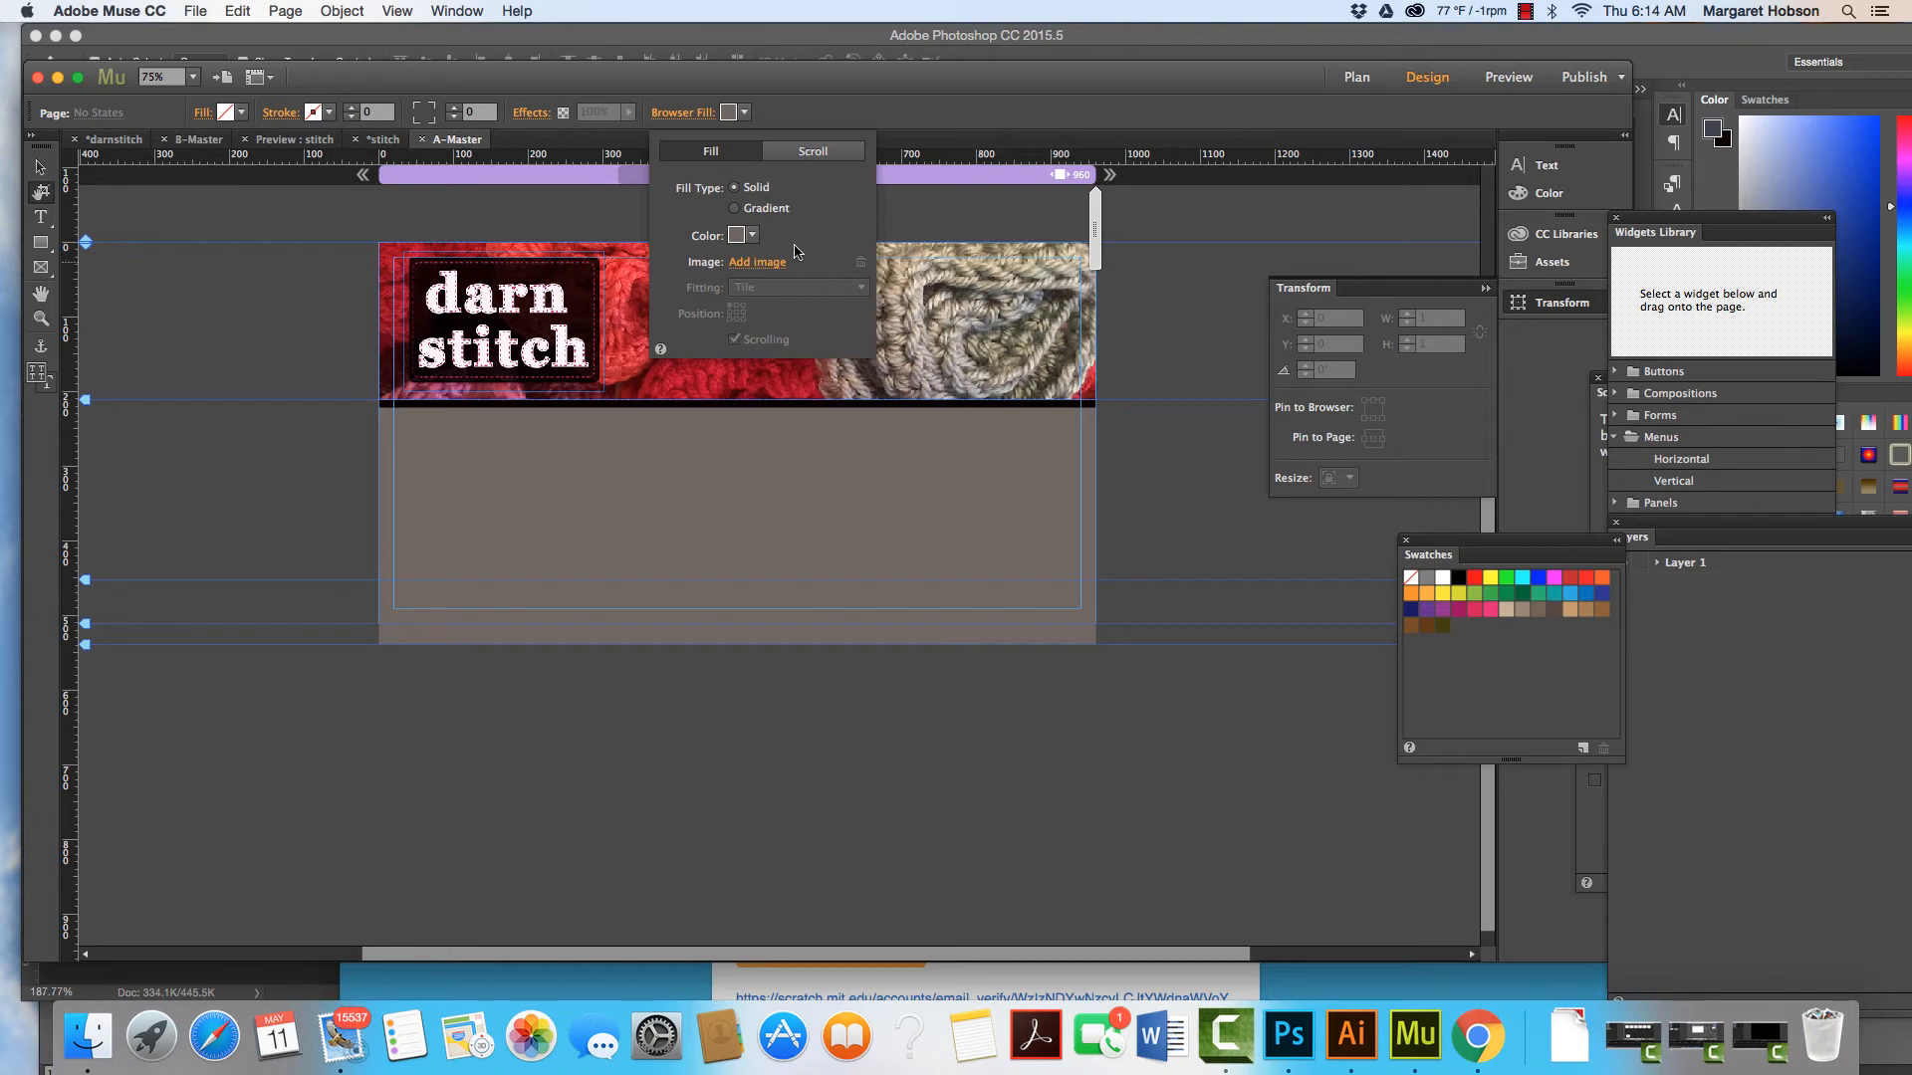
# Set the solid browser fill colour to the pale blue-white F3FBFF
pyautogui.click(752, 235)
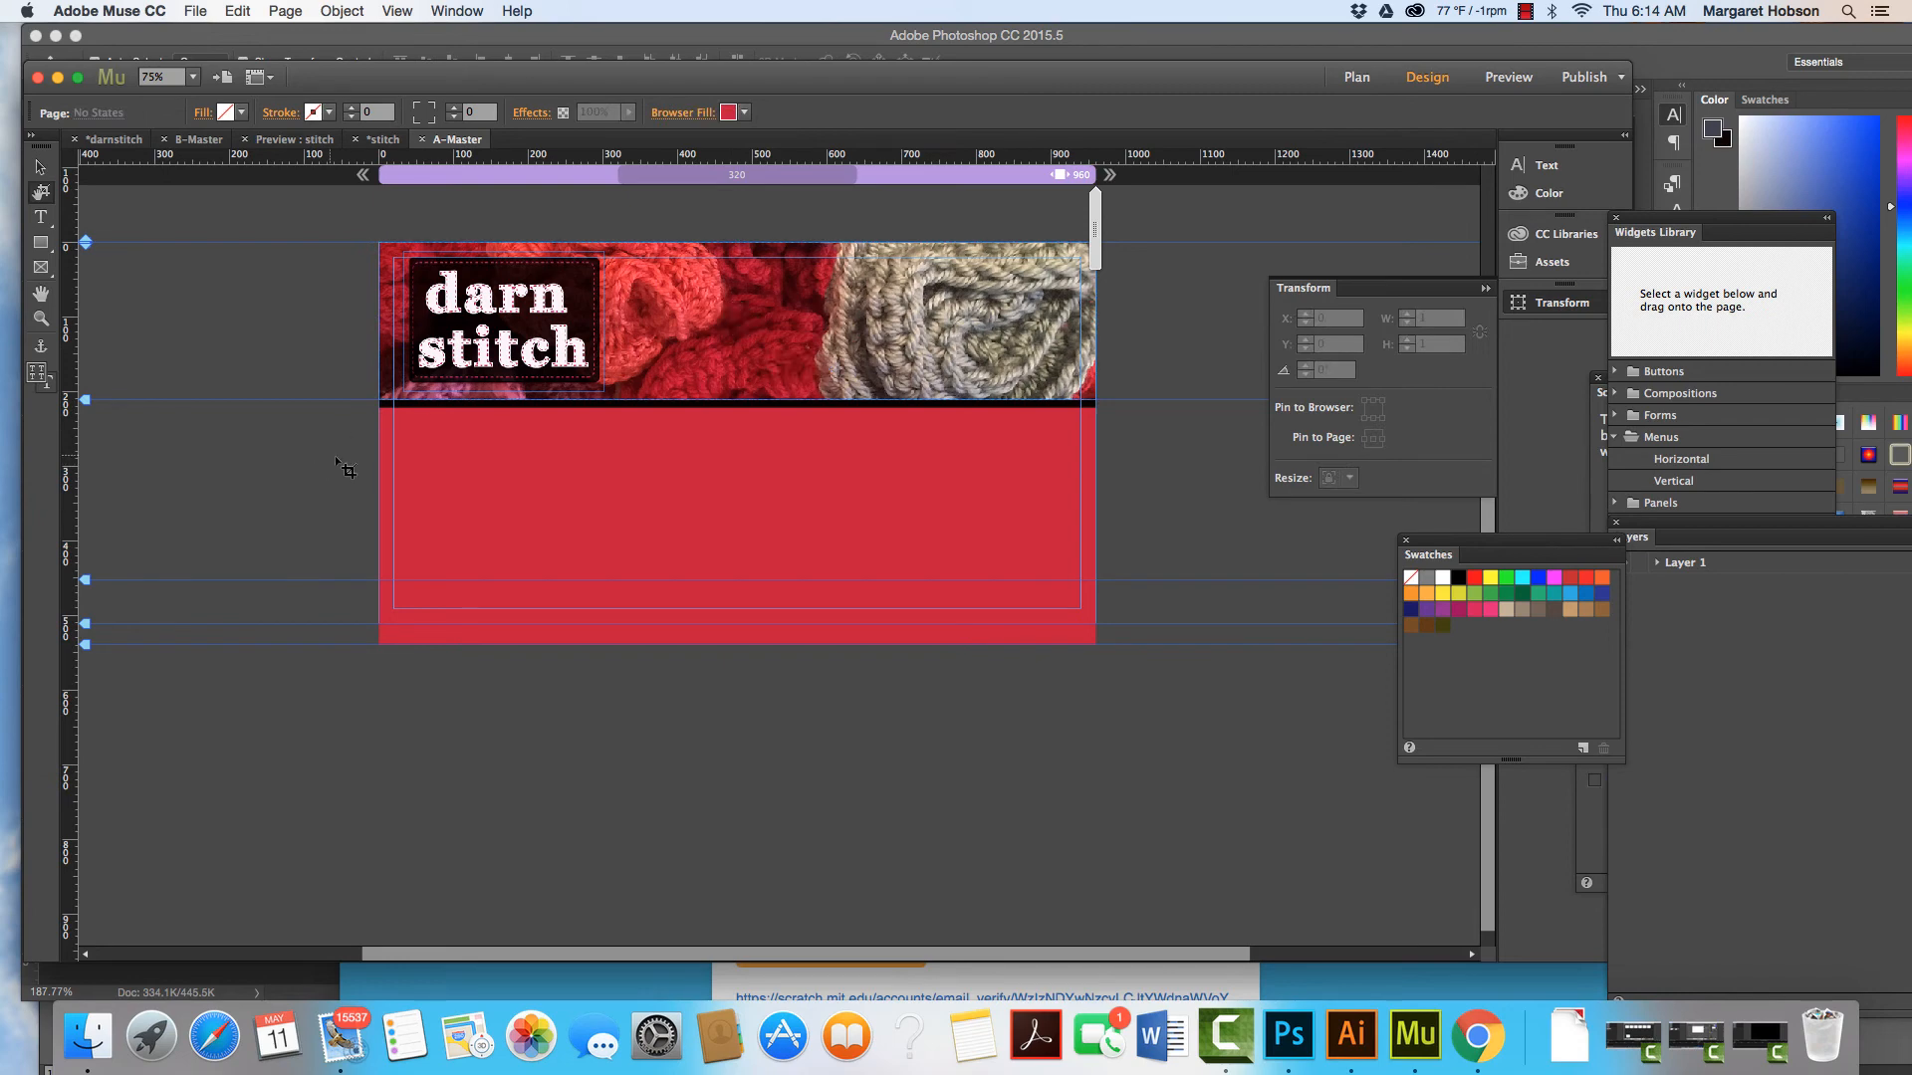
pyautogui.click(743, 111)
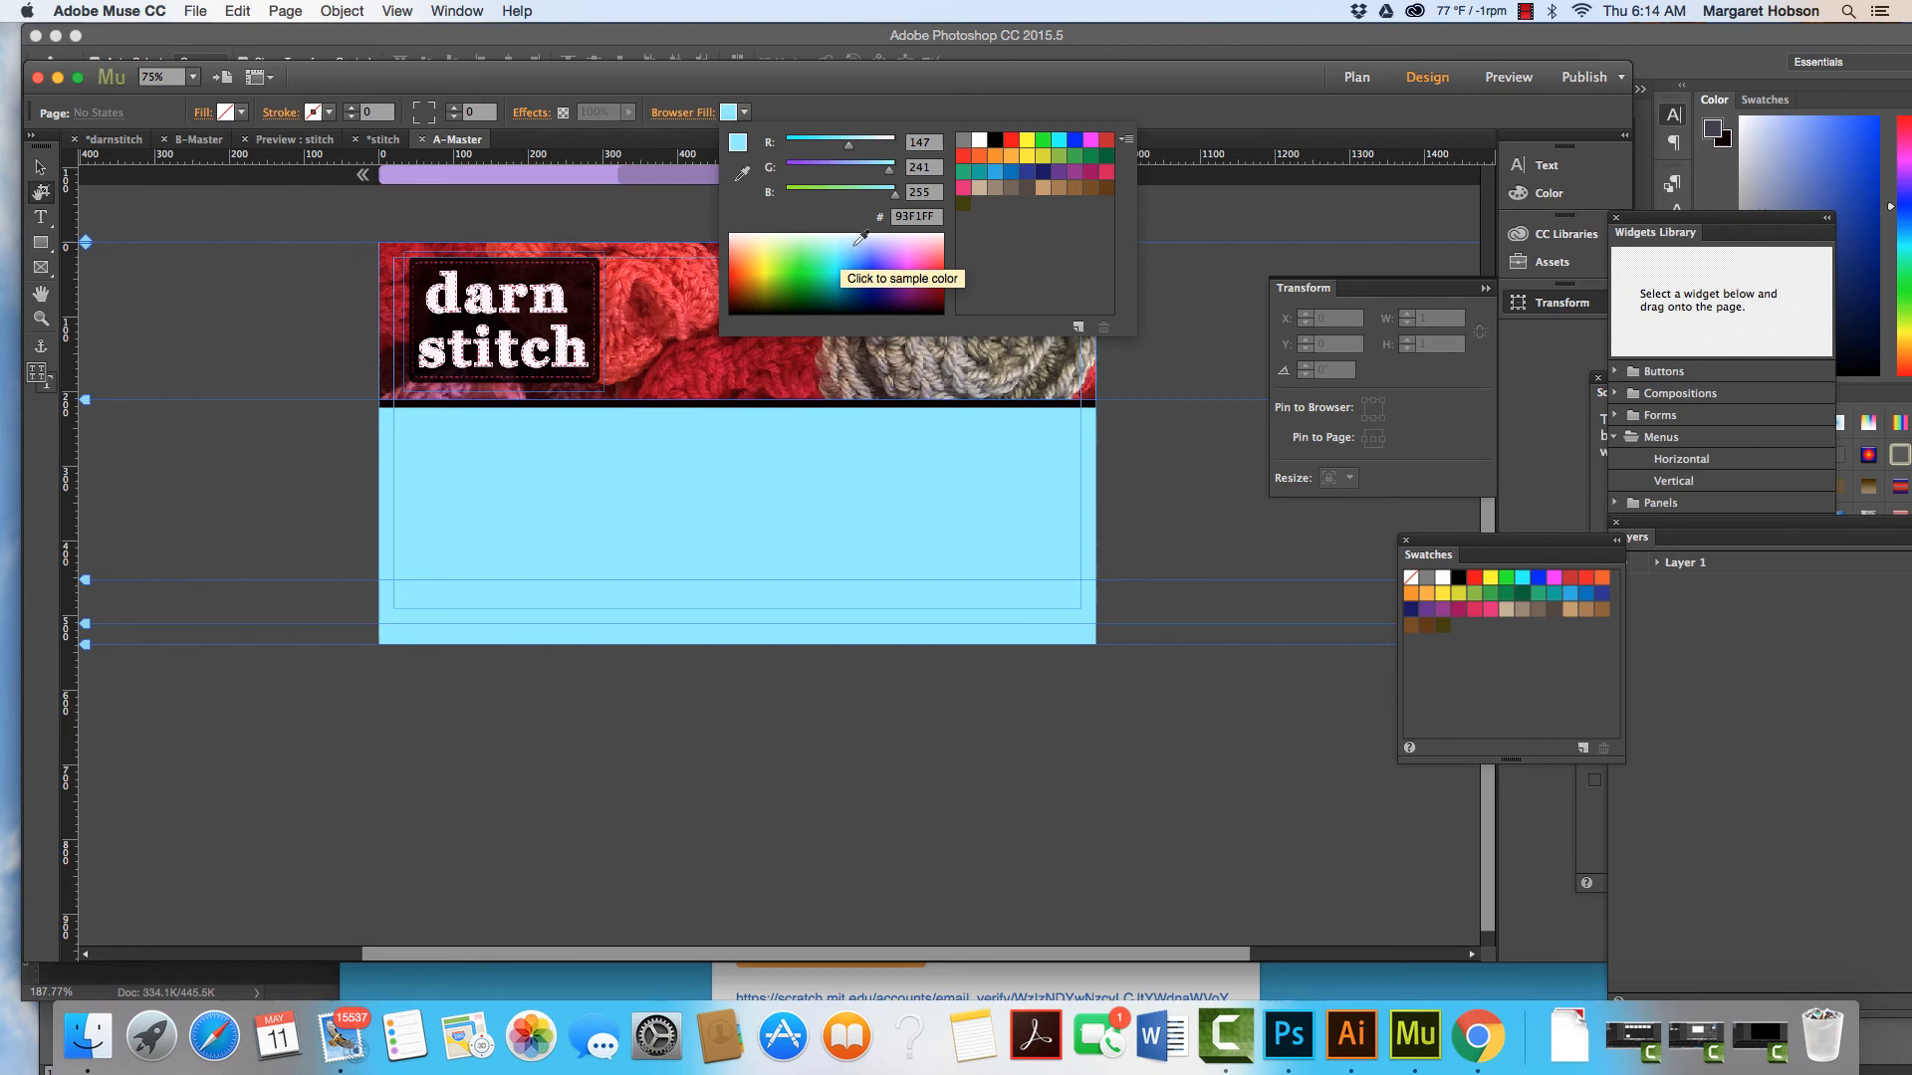
pyautogui.click(841, 243)
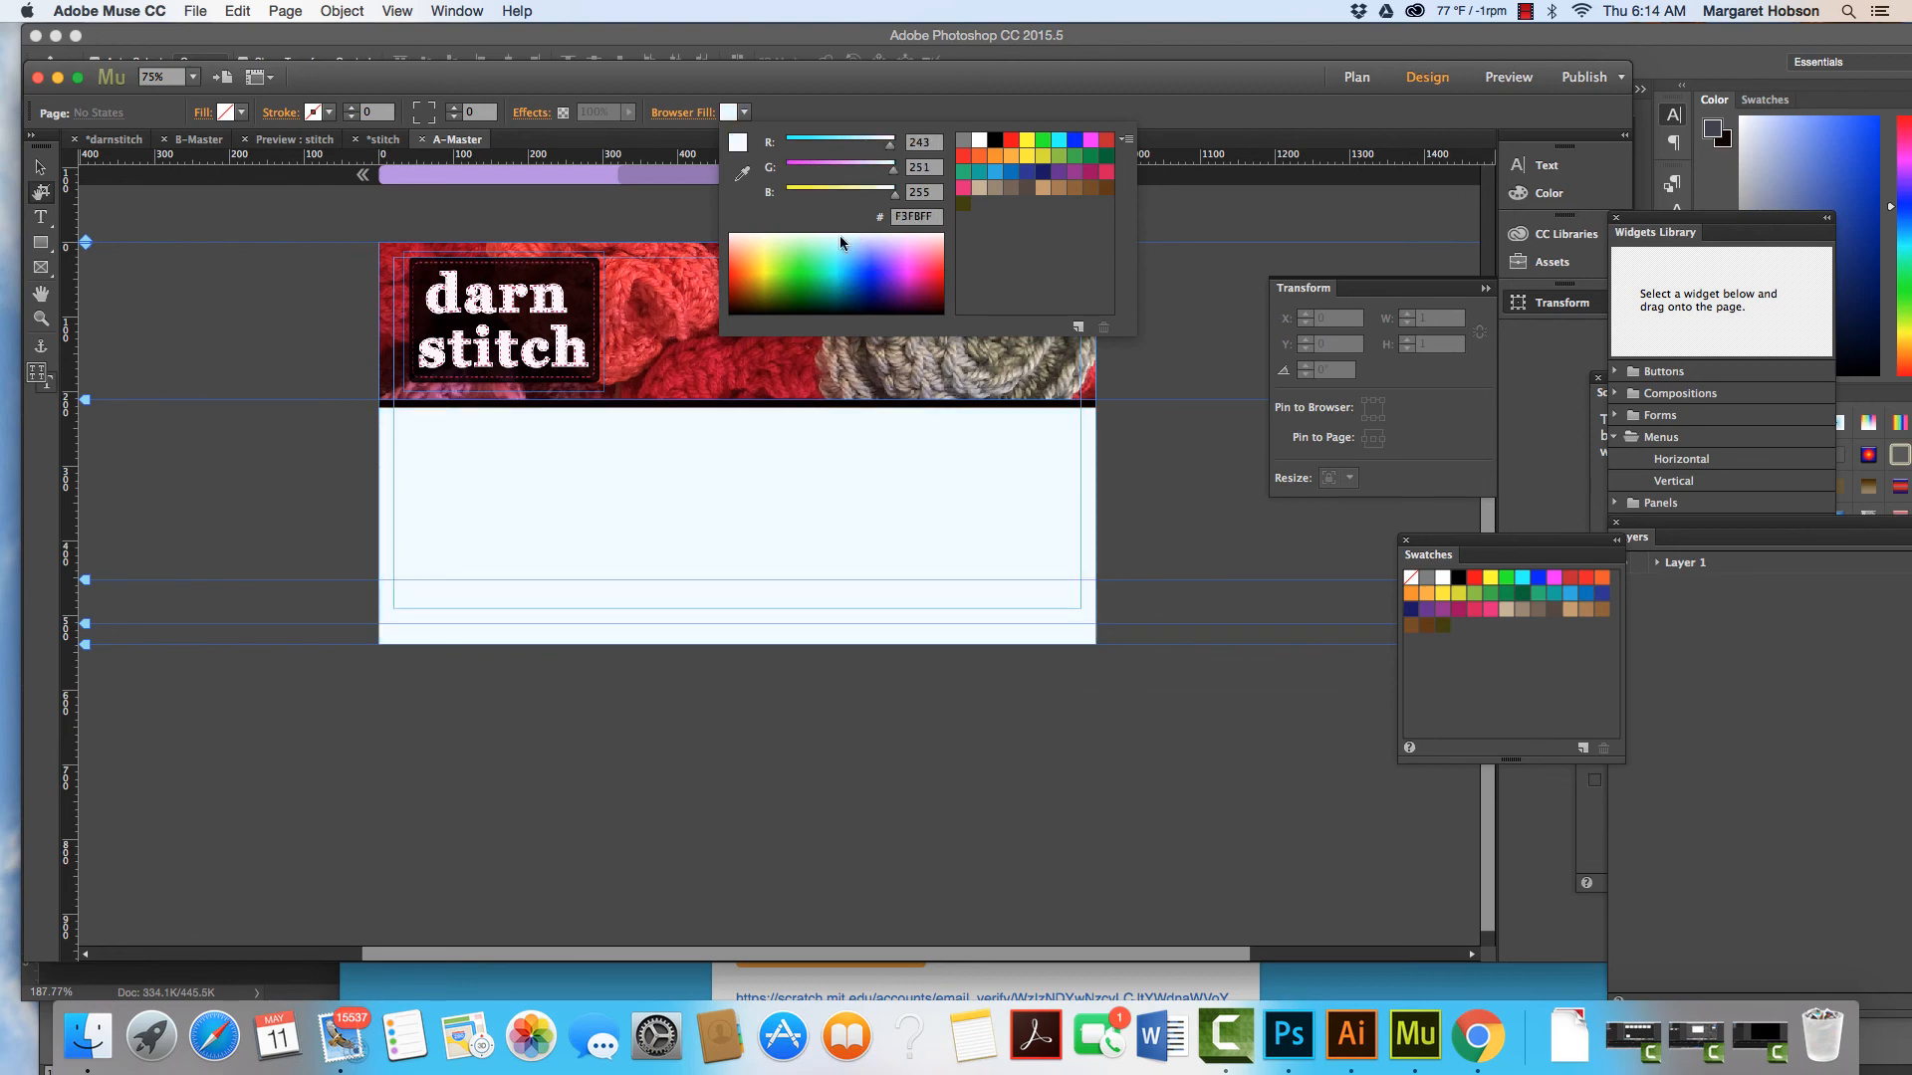